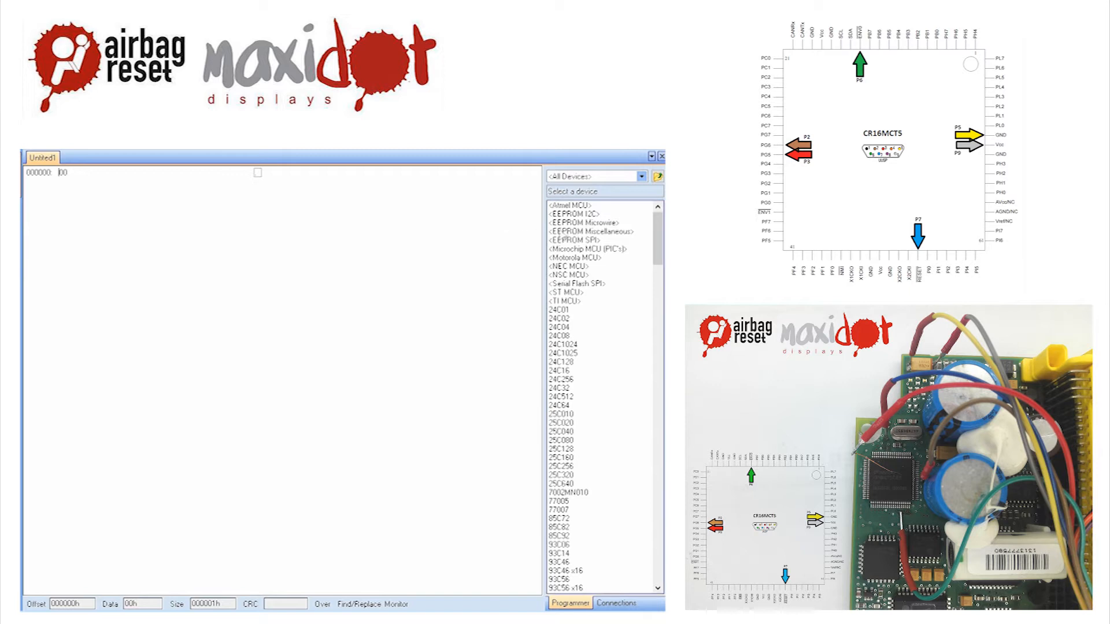
Pick CR16MCT5 from the device list as the target chip and load its settings.
scroll("down", 3)
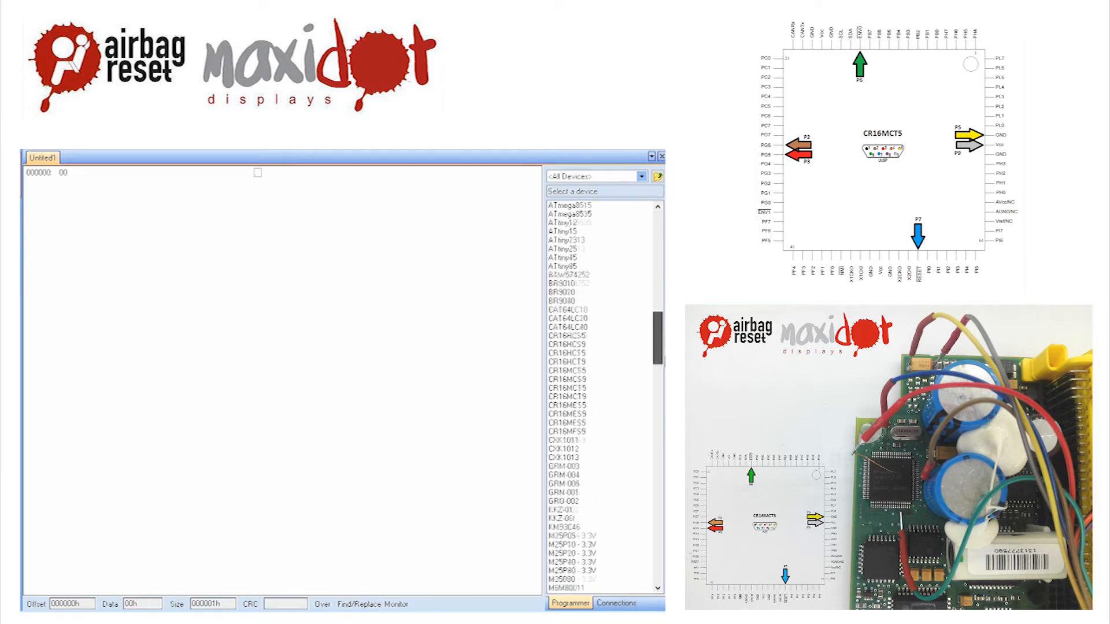
left_click(595, 353)
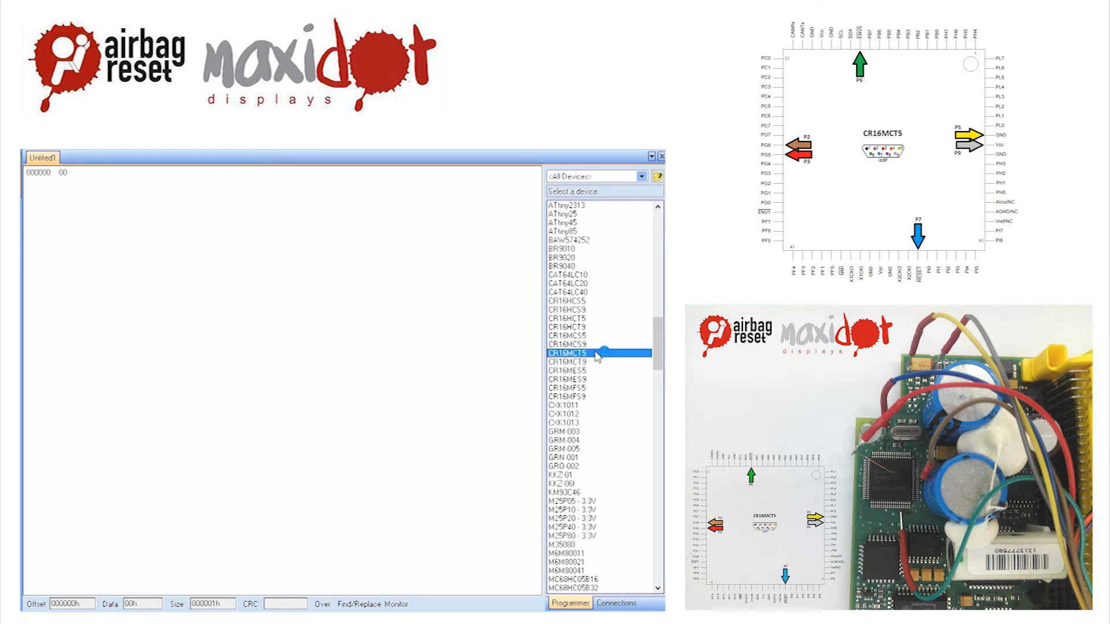
double_click(595, 352)
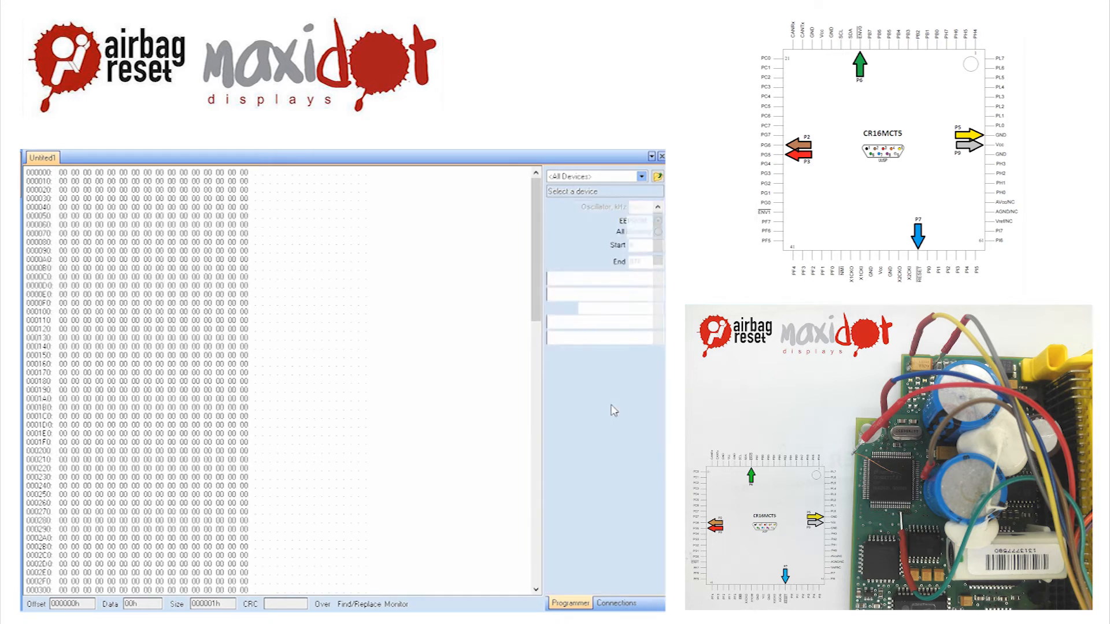
Read the CR16MCT5 EEPROM contents into the Untitled4 buffer.
left_click(594, 176)
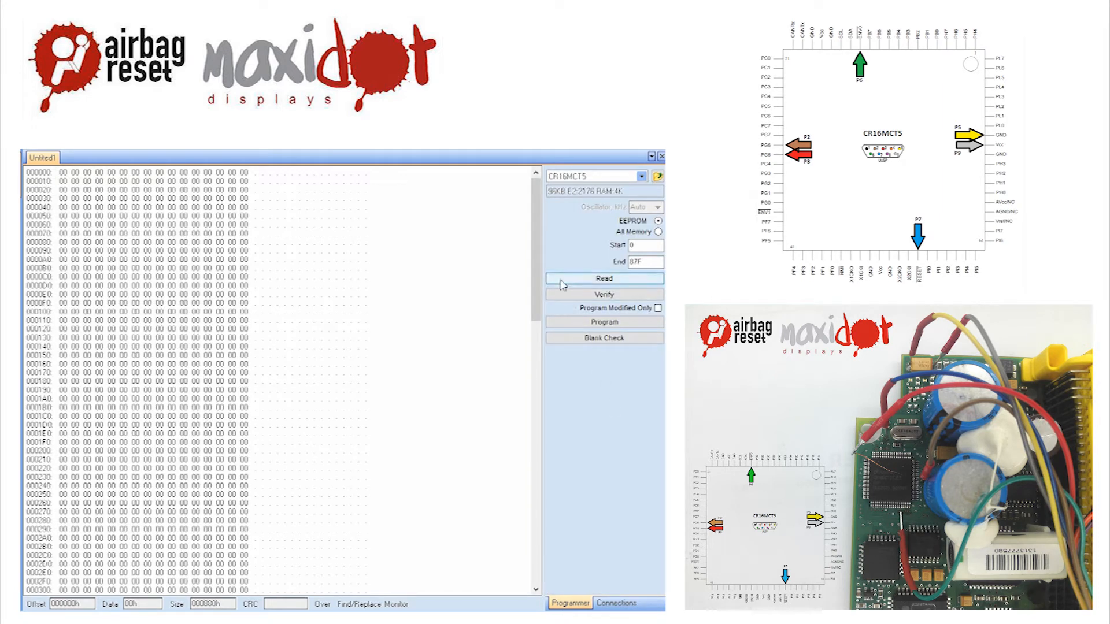
left_click(604, 277)
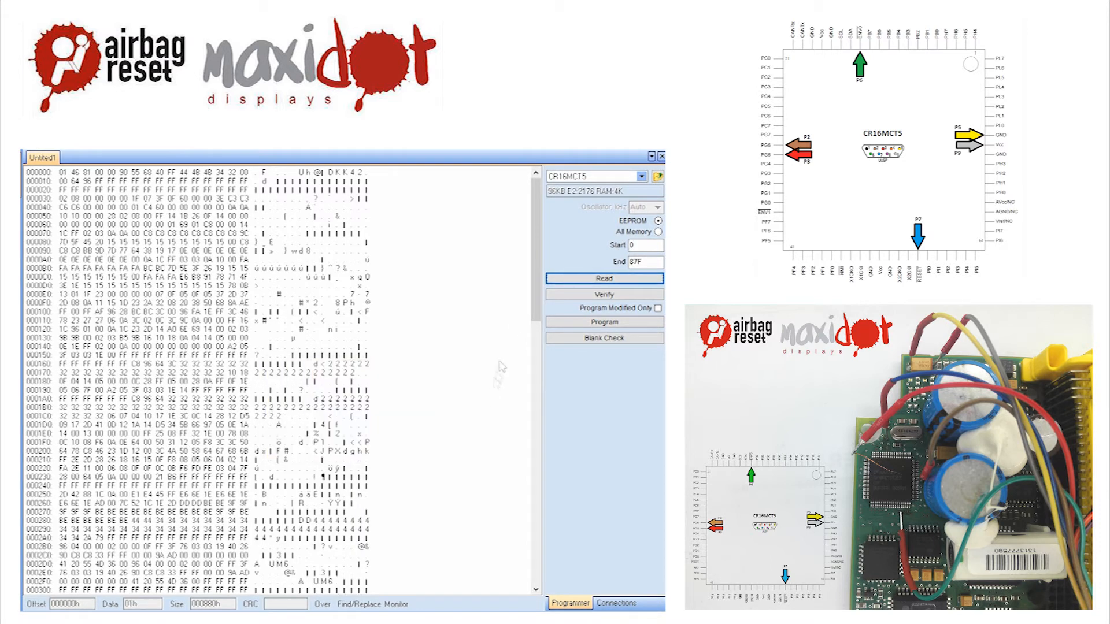
scroll("down", 3)
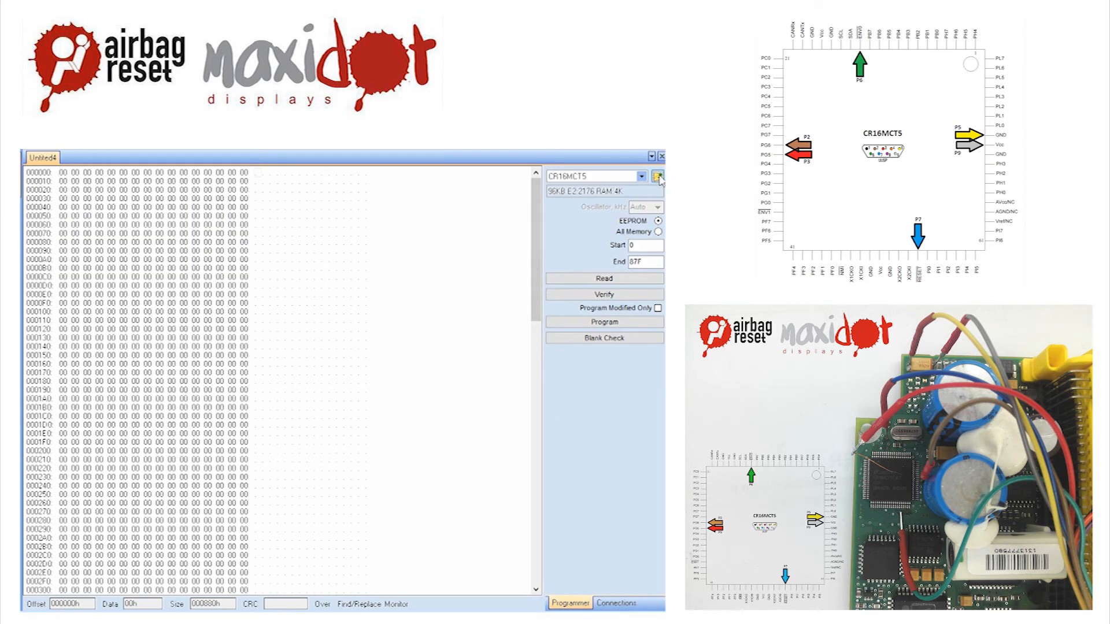
Launch the airbag reset script from the button beside the device dropdown.
left_click(640, 177)
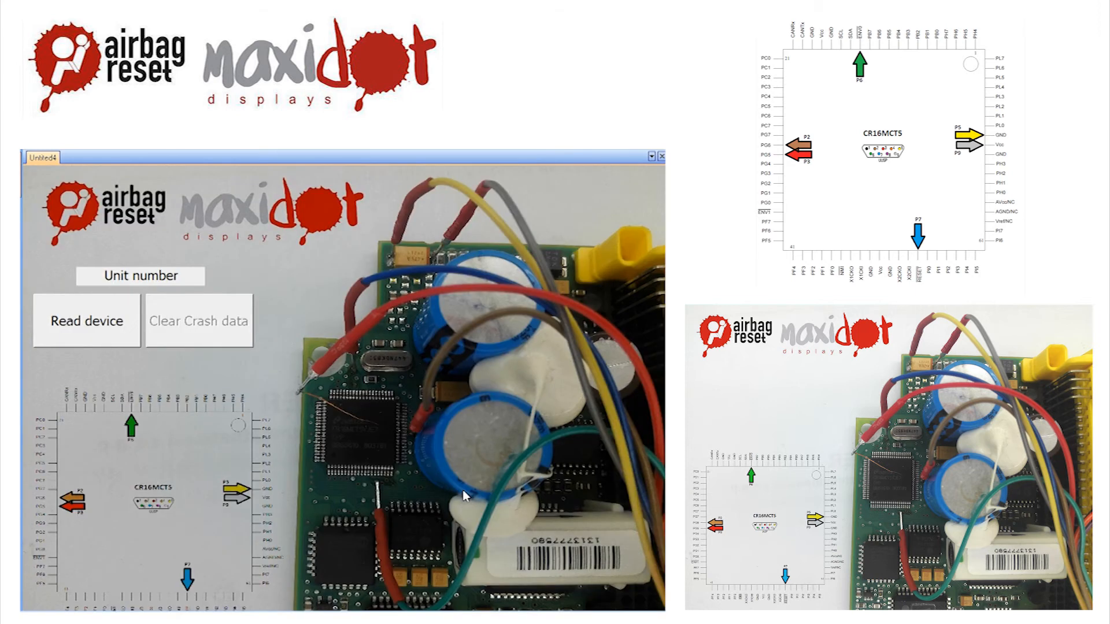
left_click(86, 320)
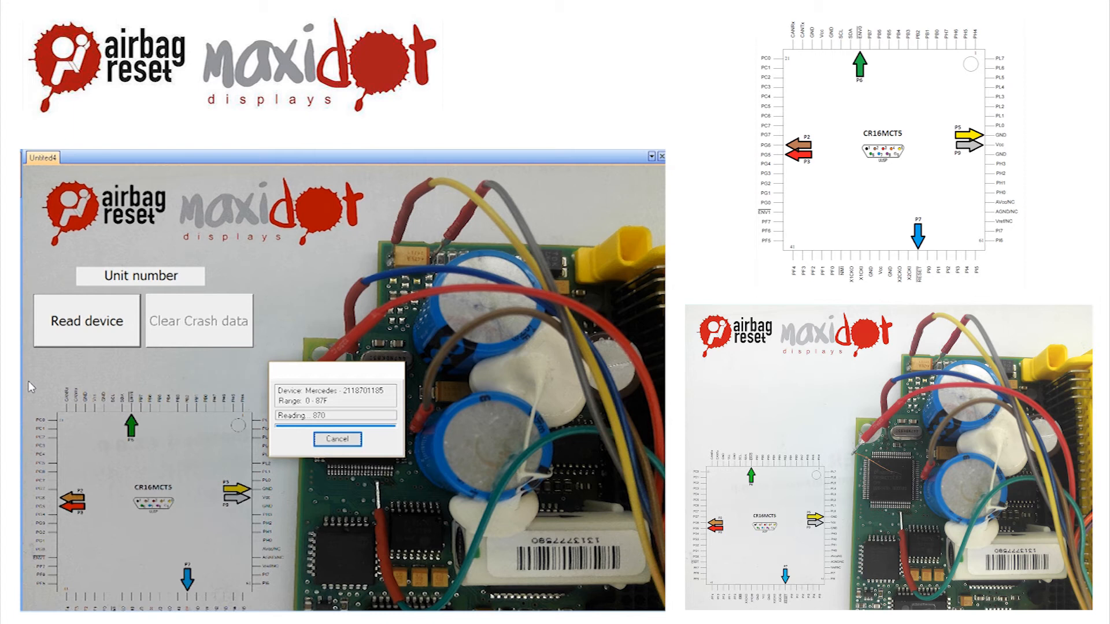
left_click(199, 321)
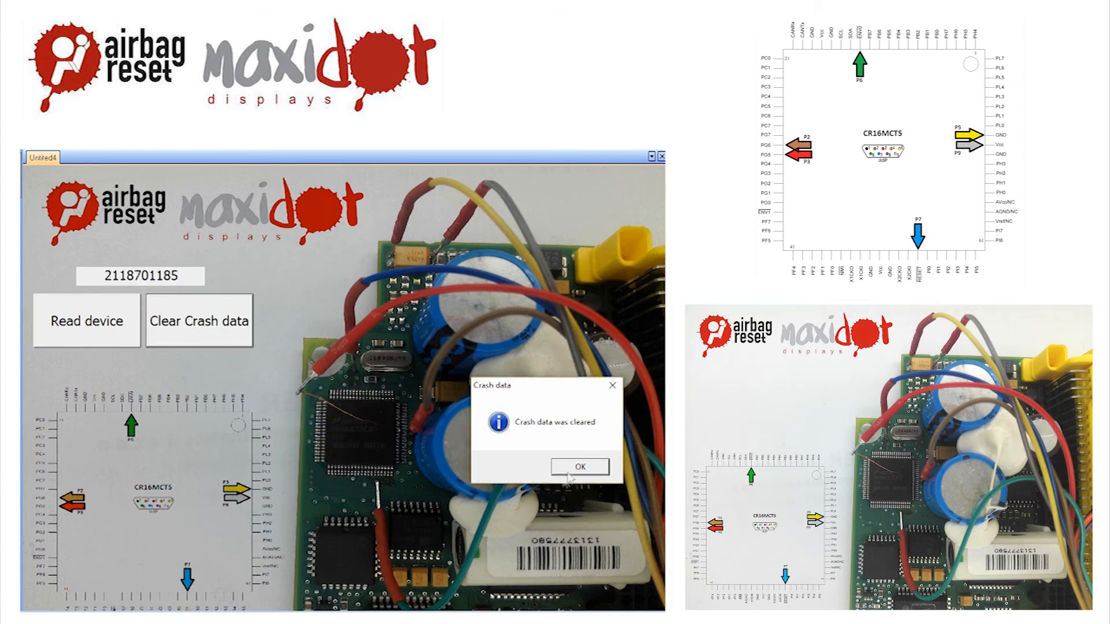